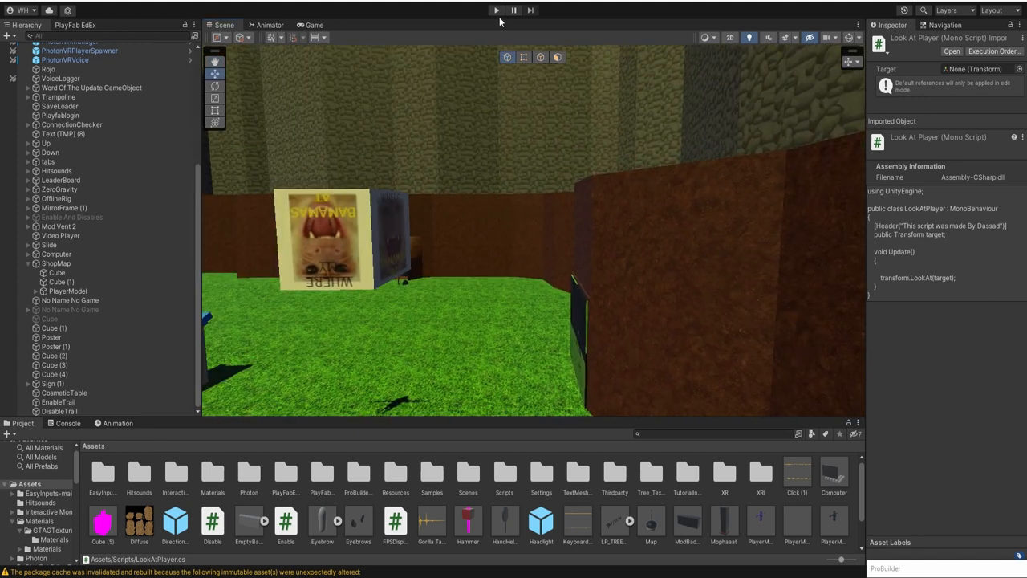
- Add the LookAtPlayer script component to PlayerModel's mixamorig:Head object
{"action": "left_click", "coordinate": [495, 10]}
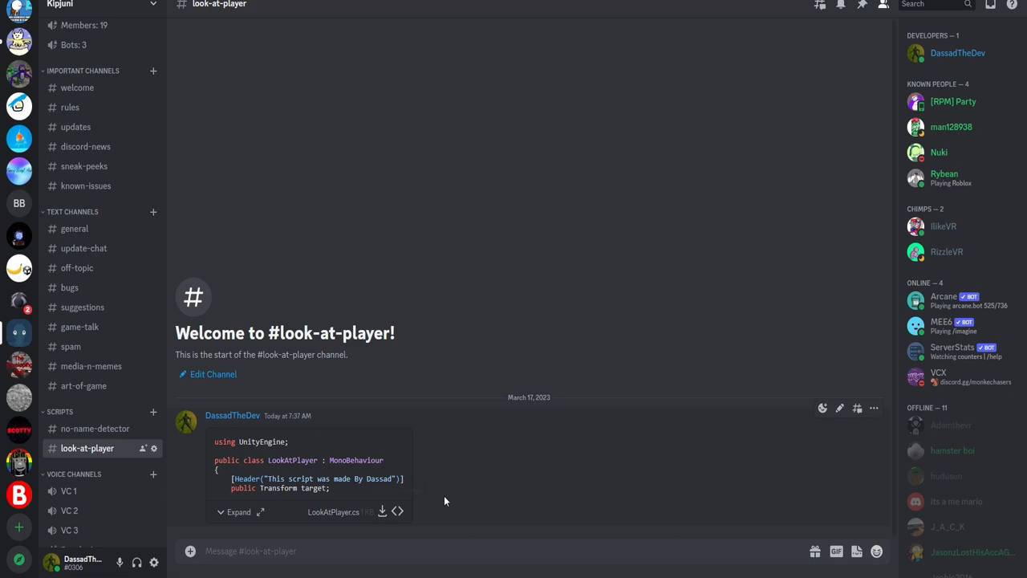
{"action": "mouse_move", "coordinate": [246, 345]}
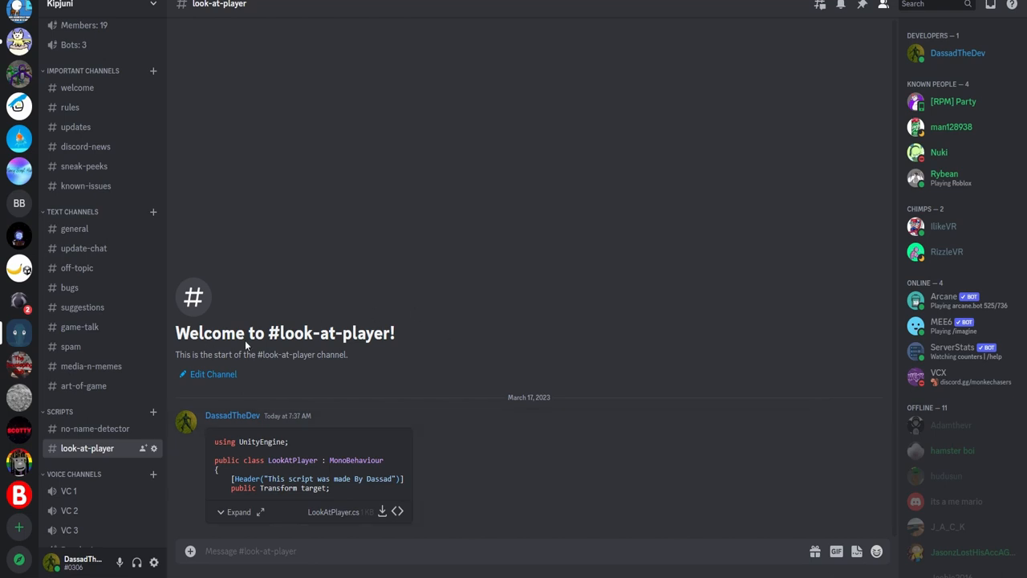
{"action": "mouse_move", "coordinate": [264, 464]}
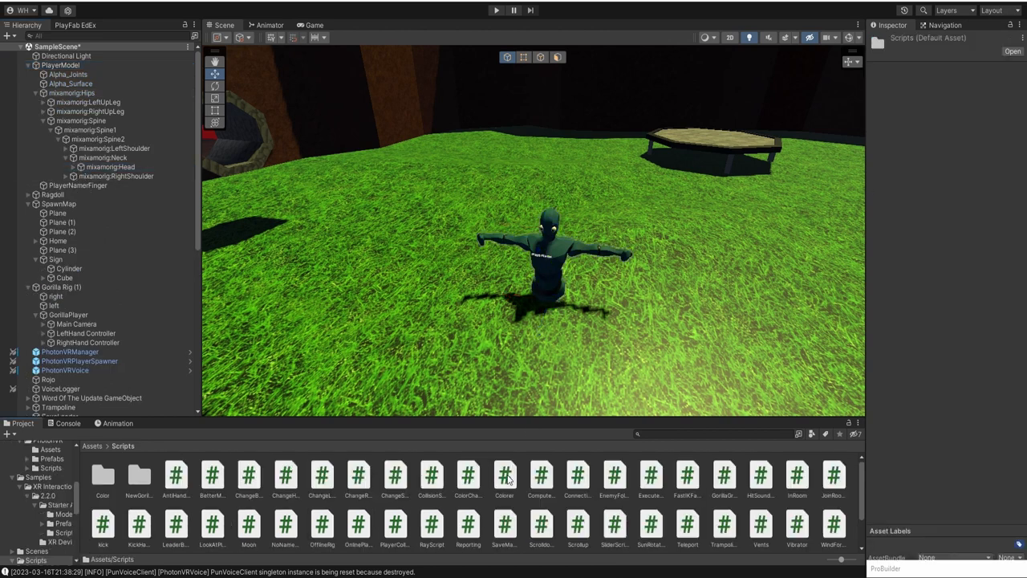
{"action": "left_click", "coordinate": [109, 166]}
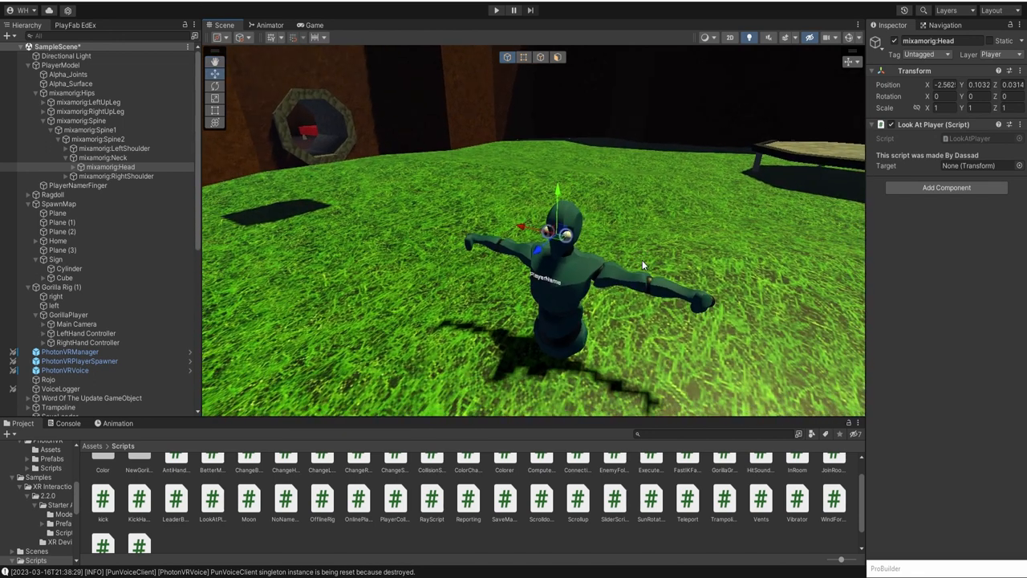
{"action": "mouse_move", "coordinate": [101, 337]}
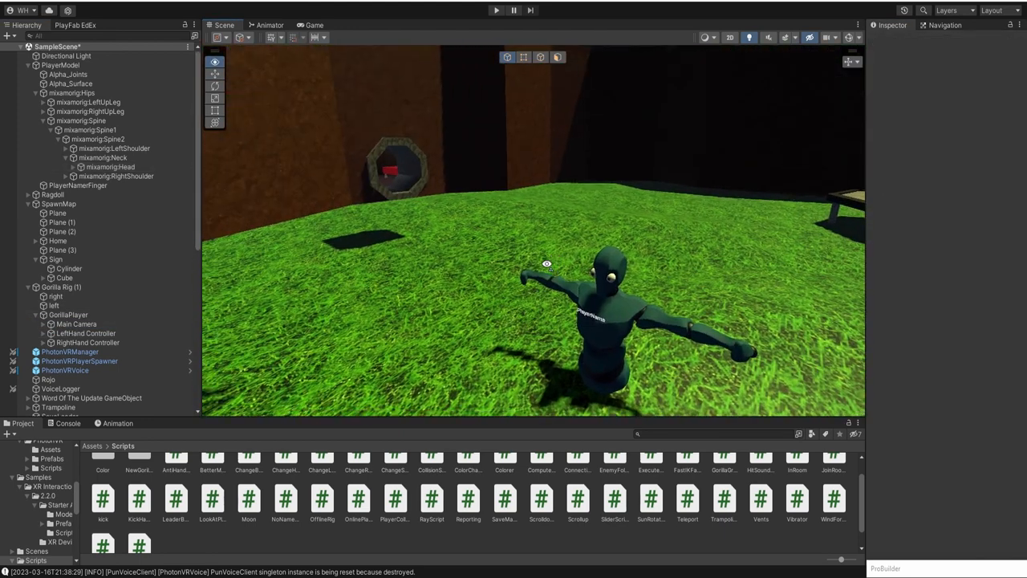
- Enter play mode and move GorillaPlayer past the fallen player model to test head tracking
{"action": "left_click", "coordinate": [495, 10]}
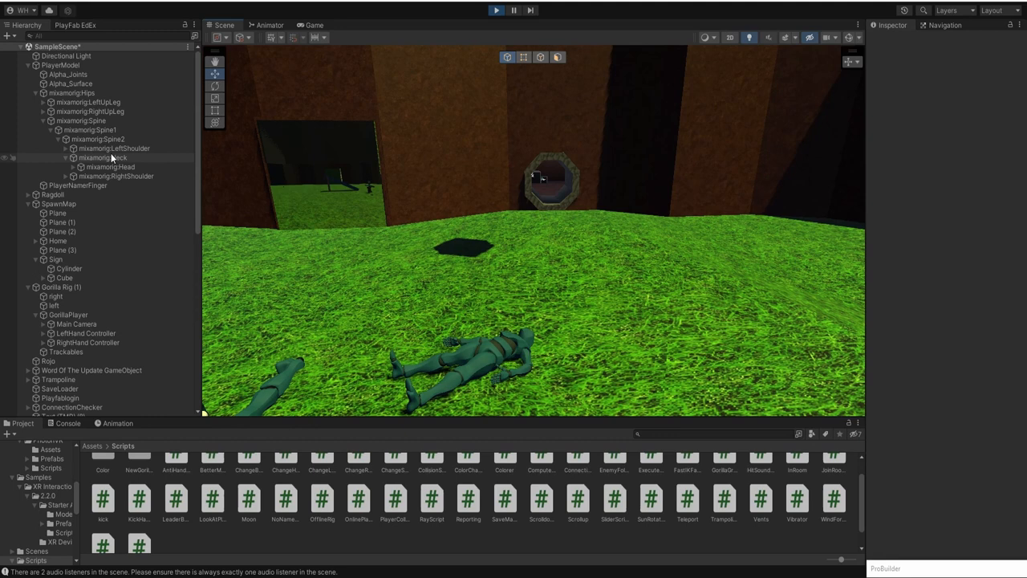
{"action": "left_click", "coordinate": [69, 314]}
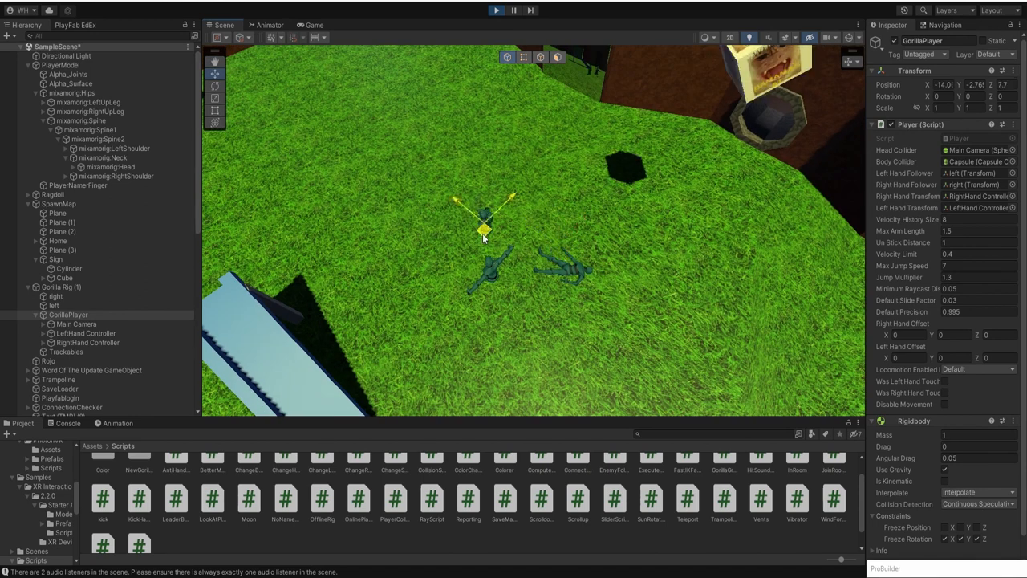
{"action": "left_click_drag", "start_coordinate": [482, 233], "coordinate": [409, 313]}
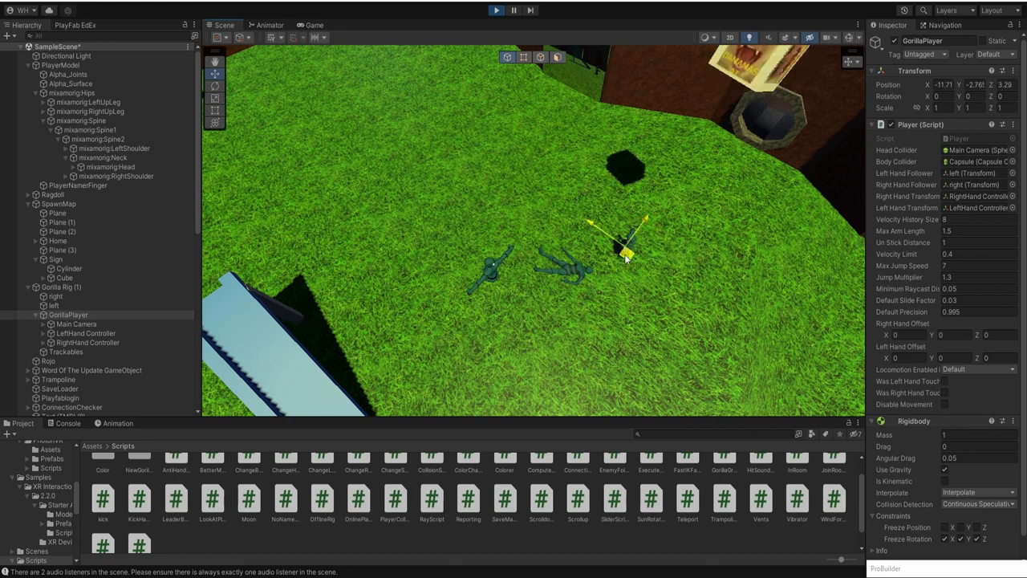
{"action": "left_click_drag", "start_coordinate": [626, 257], "coordinate": [574, 380]}
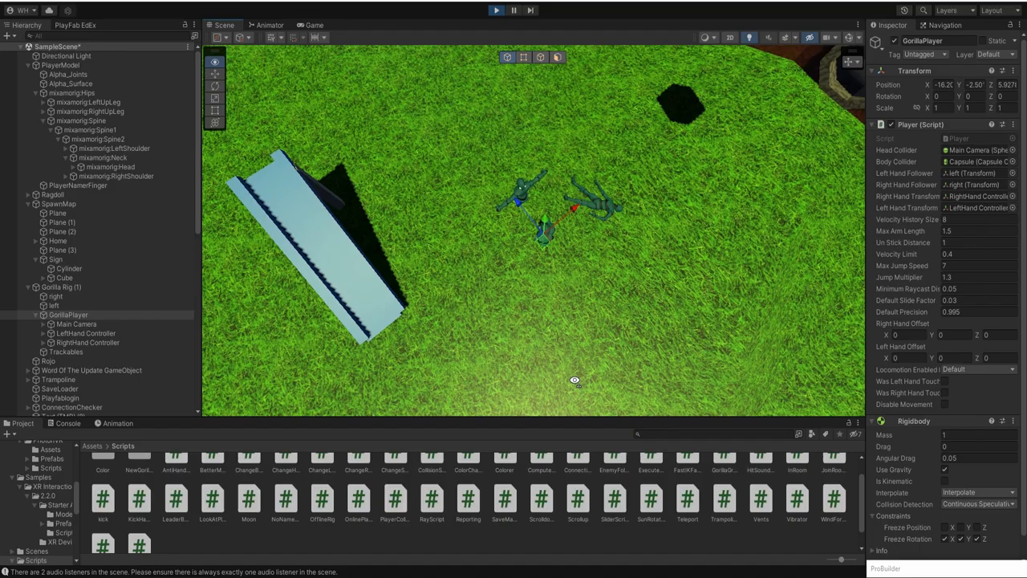